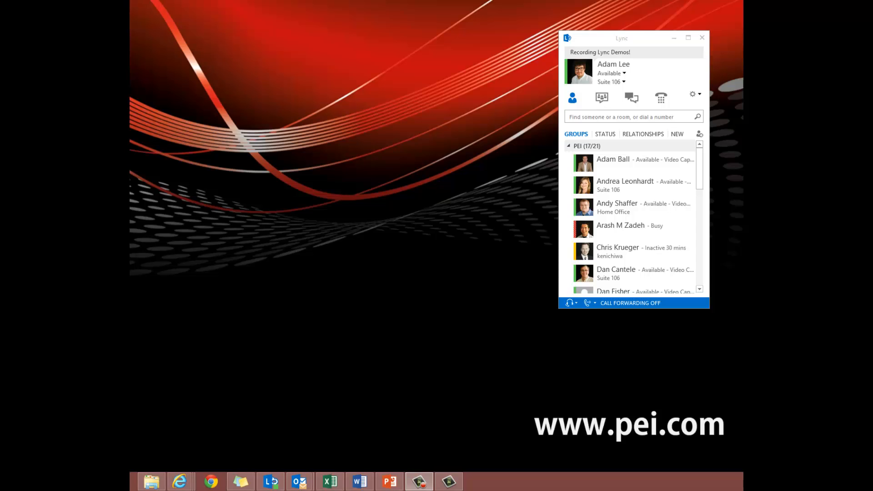
pyautogui.moveTo(465, 200)
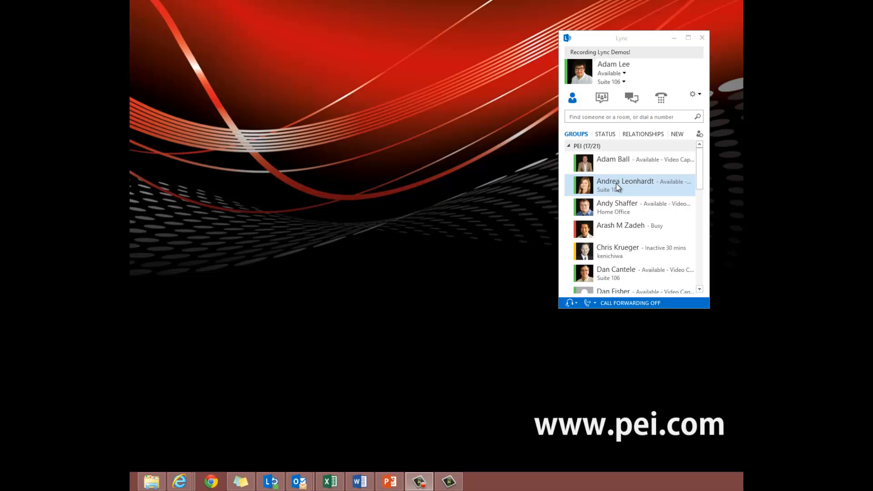
pyautogui.rightClick(625, 184)
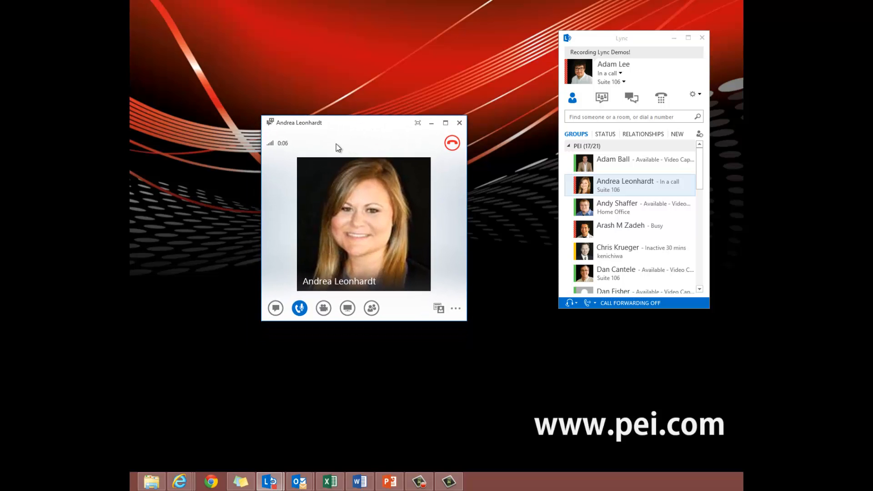
pyautogui.moveTo(313, 149)
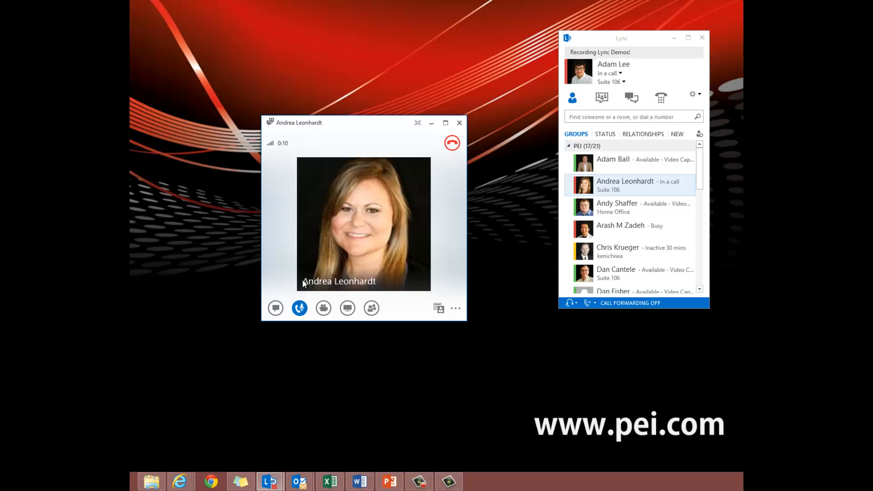
# Step: Show the Transfer Call choices for the ongoing call with Andrea
pyautogui.click(300, 309)
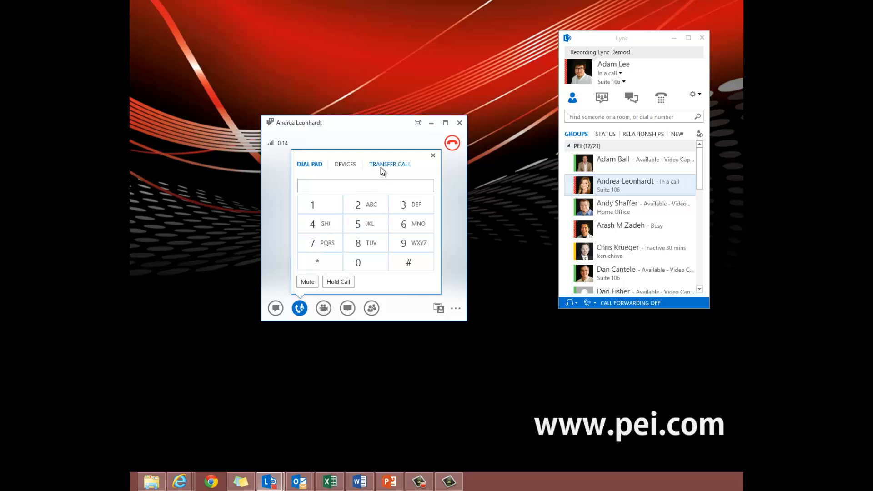
pyautogui.click(390, 164)
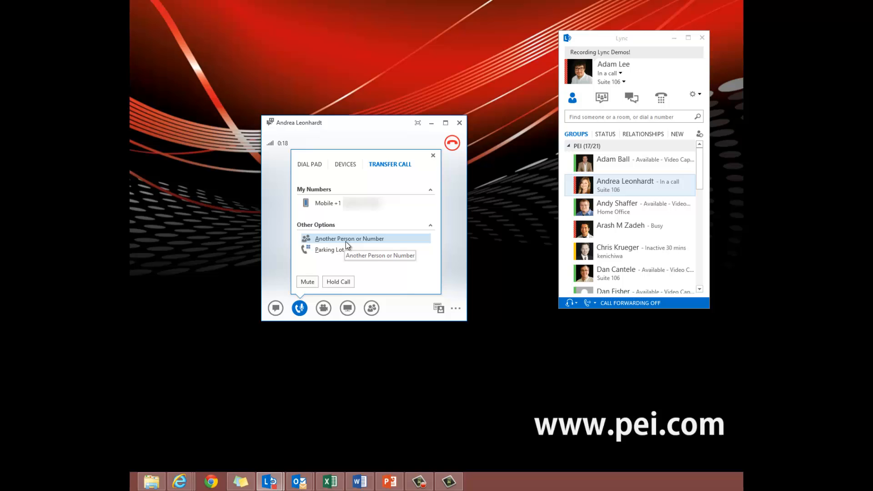
# Step: Choose Another Person or Number and scroll the Invite by Name or Phone Number list toward Martin
pyautogui.click(349, 238)
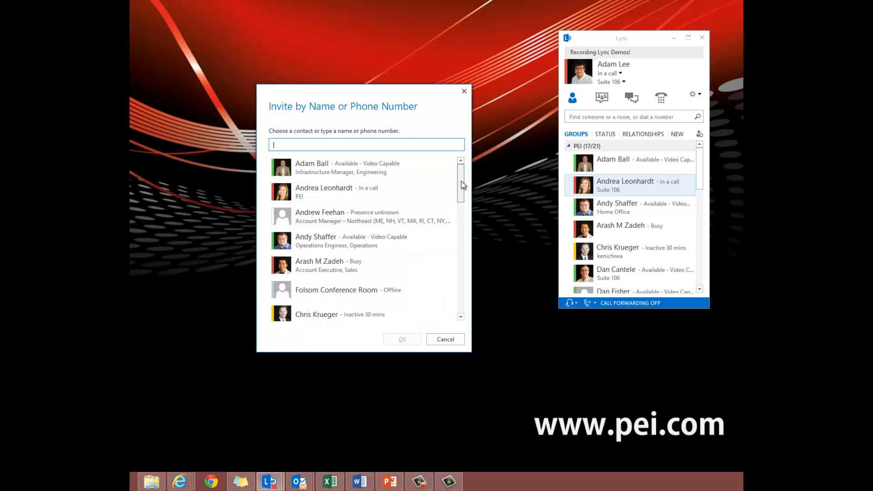
pyautogui.scroll(-3)
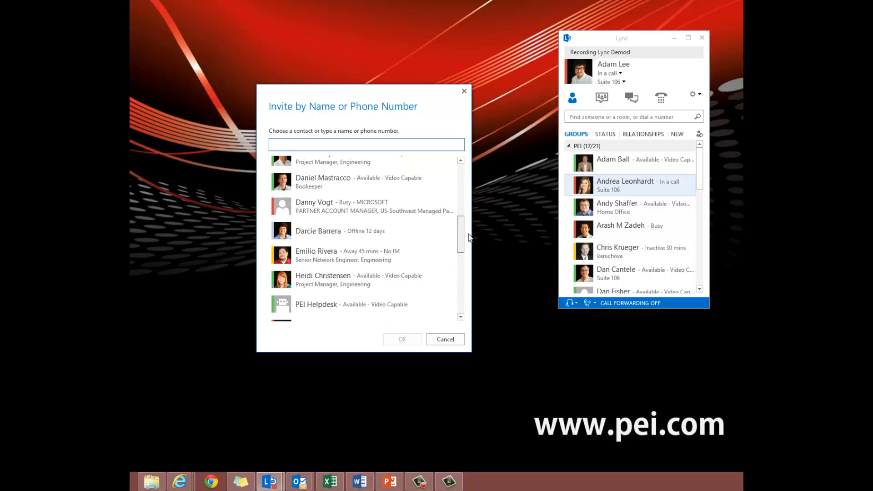
pyautogui.scroll(-3)
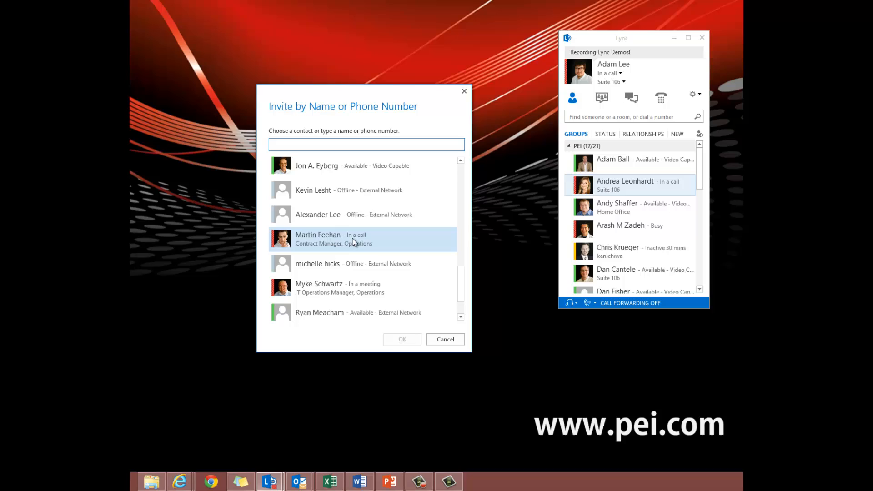
pyautogui.moveTo(405, 243)
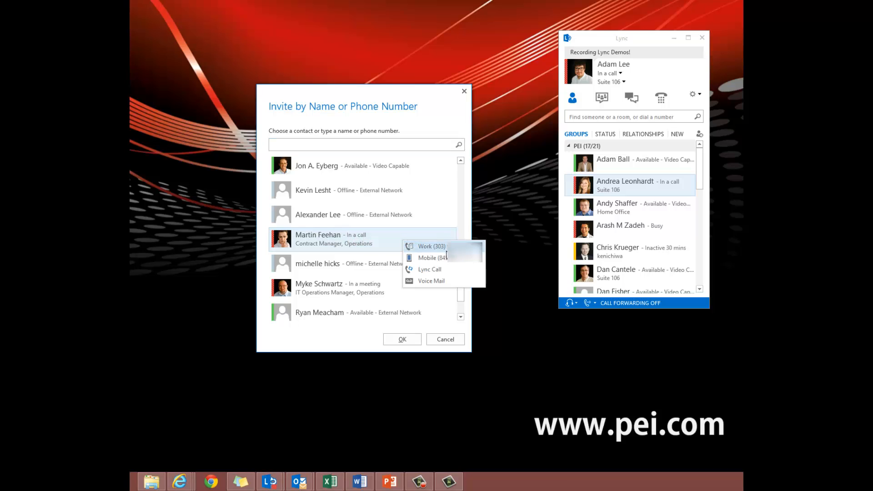
pyautogui.moveTo(444, 282)
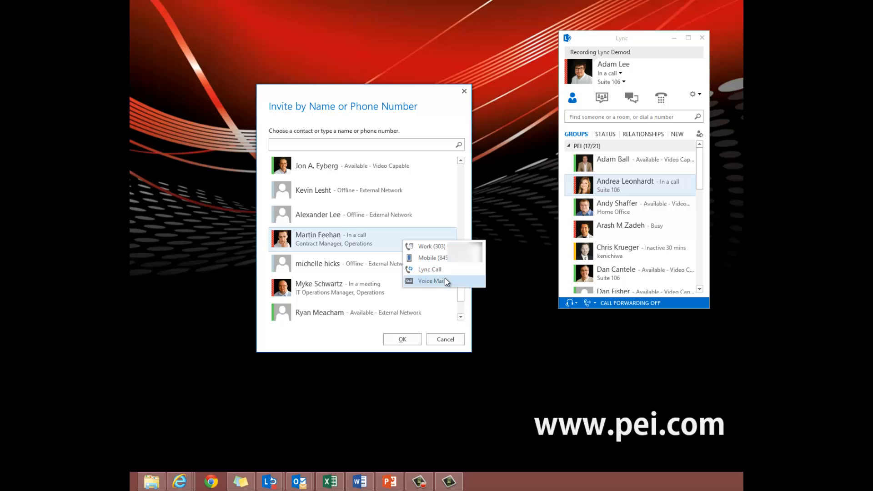
pyautogui.moveTo(444, 284)
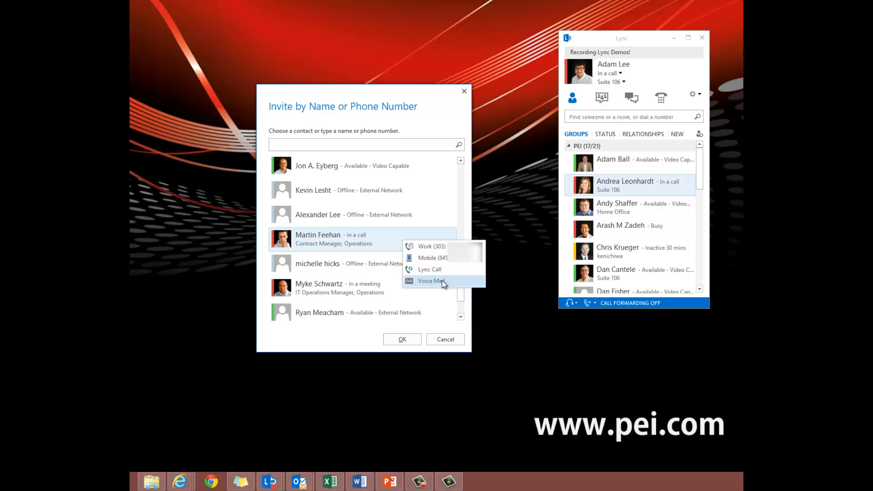